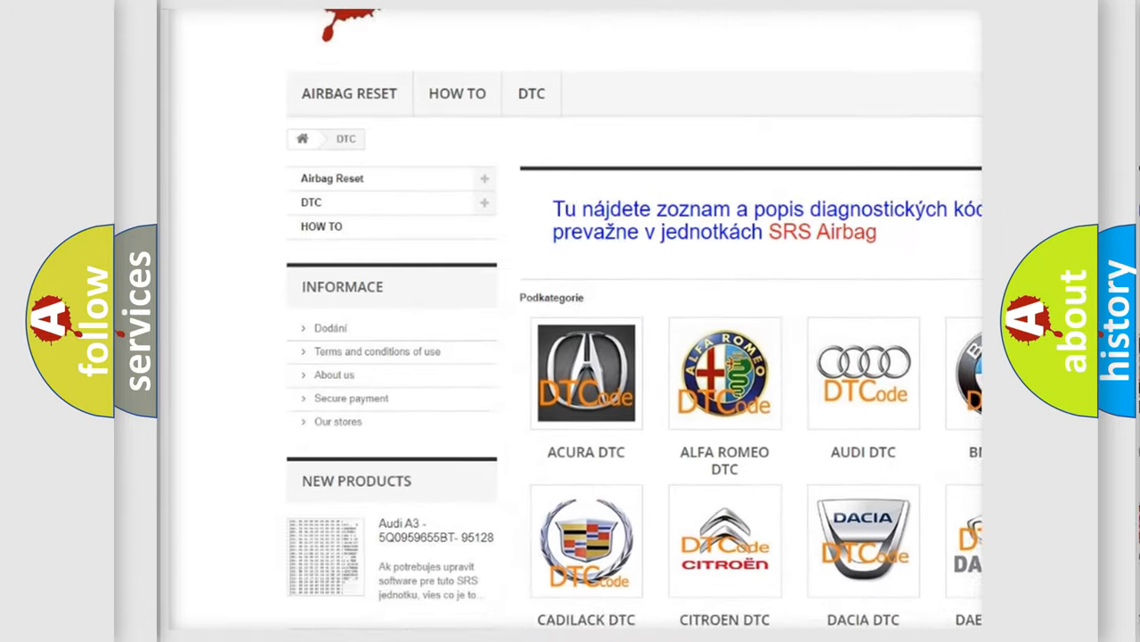
Step: Scroll down from the DTC car-brand category page to the list of trouble codes
scroll("down", 3)
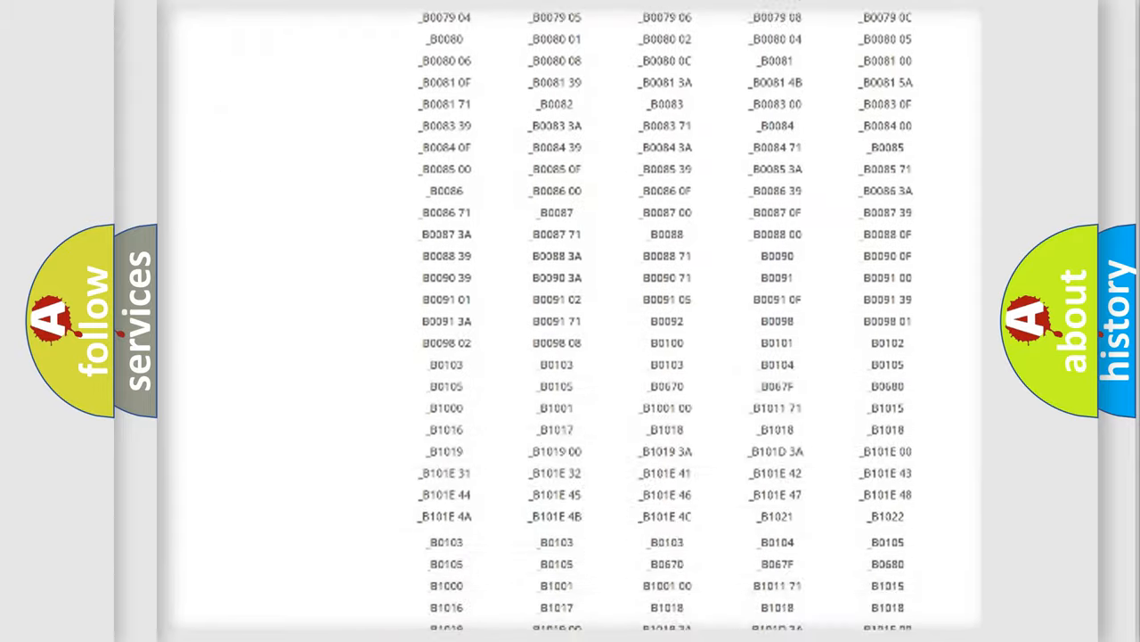
scroll("up", 3)
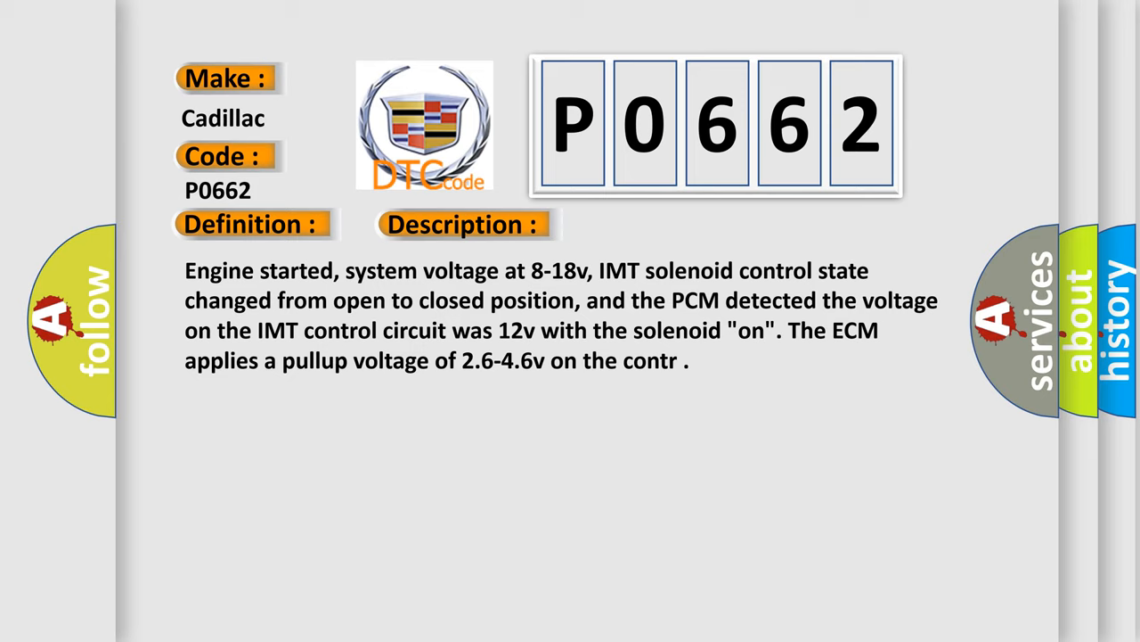
Step: Advance to the P0662 Cause slide listing IMT solenoid, circuit and PCM failures
left_click(655, 224)
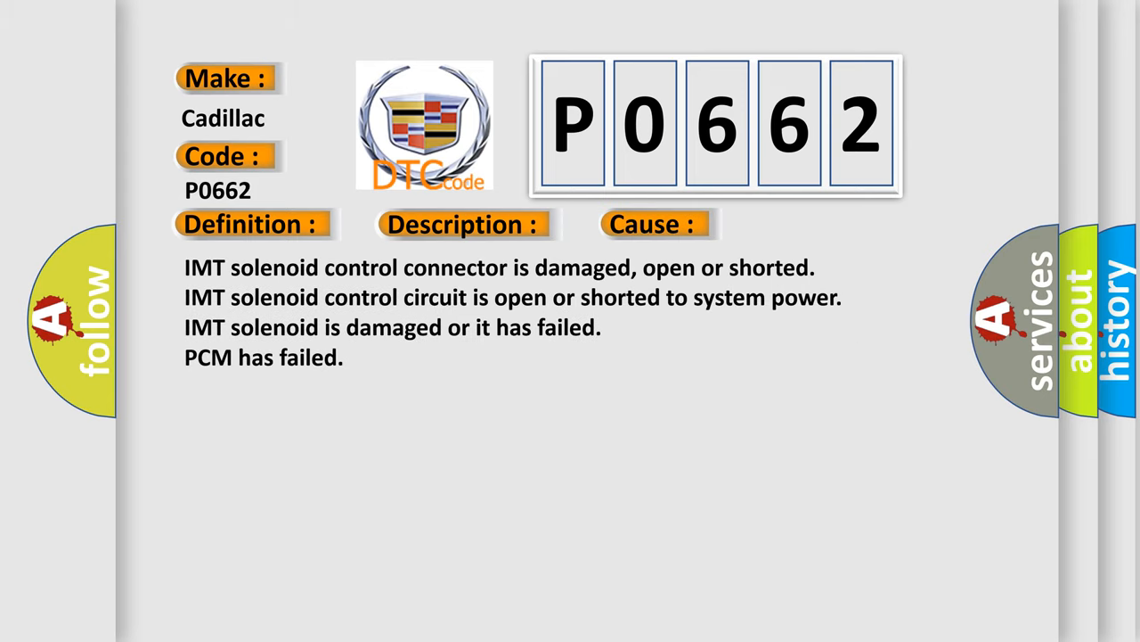